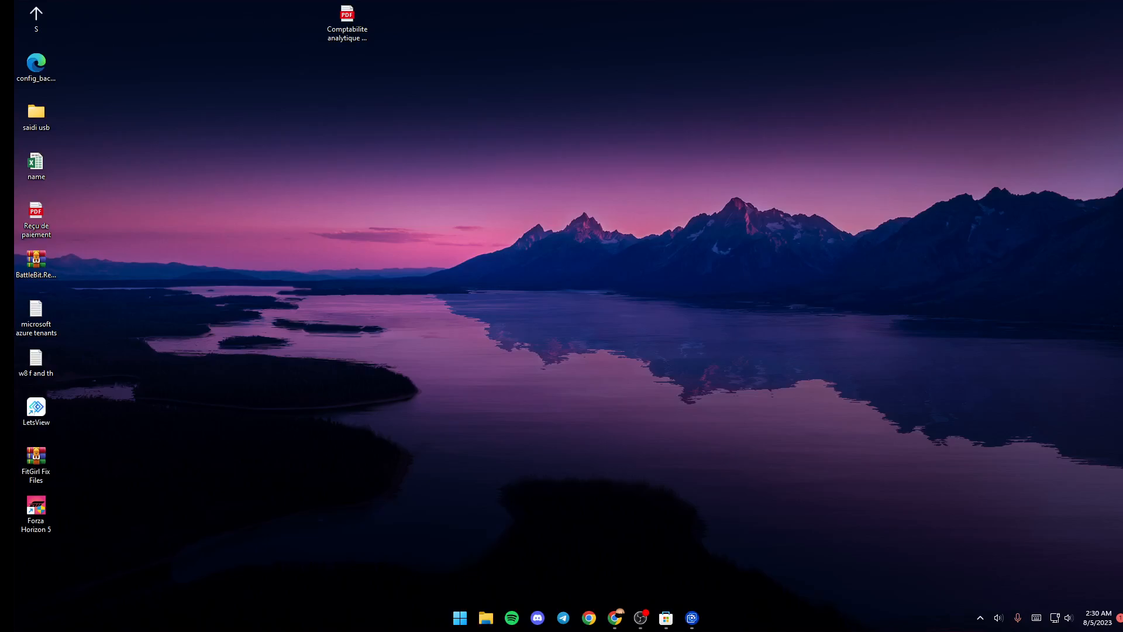
{"action": "mouse_move", "coordinate": [752, 606]}
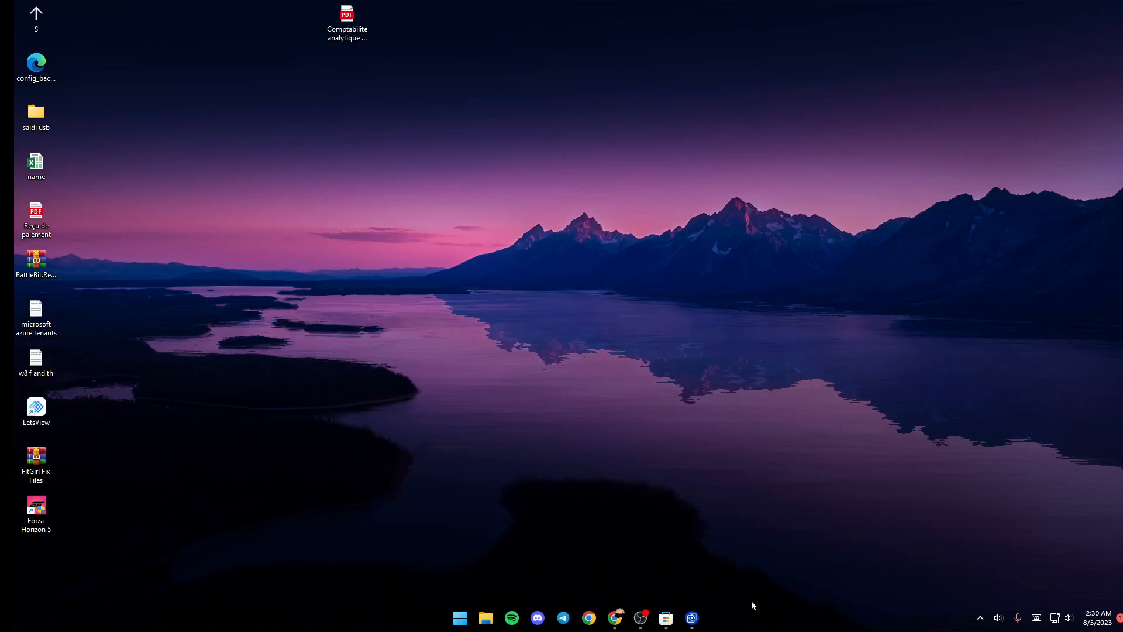
{"action": "mouse_move", "coordinate": [741, 629]}
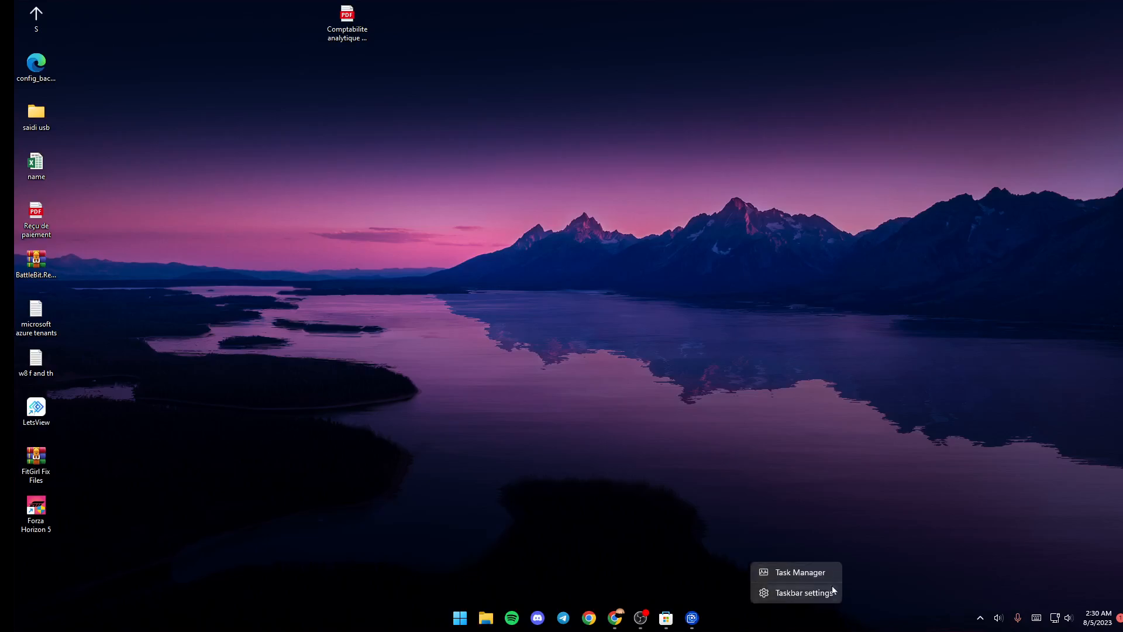
In Task Manager's Details list, view wallpaper32.exe's Set priority options, then return to Processes.
{"action": "left_click", "coordinate": [871, 481]}
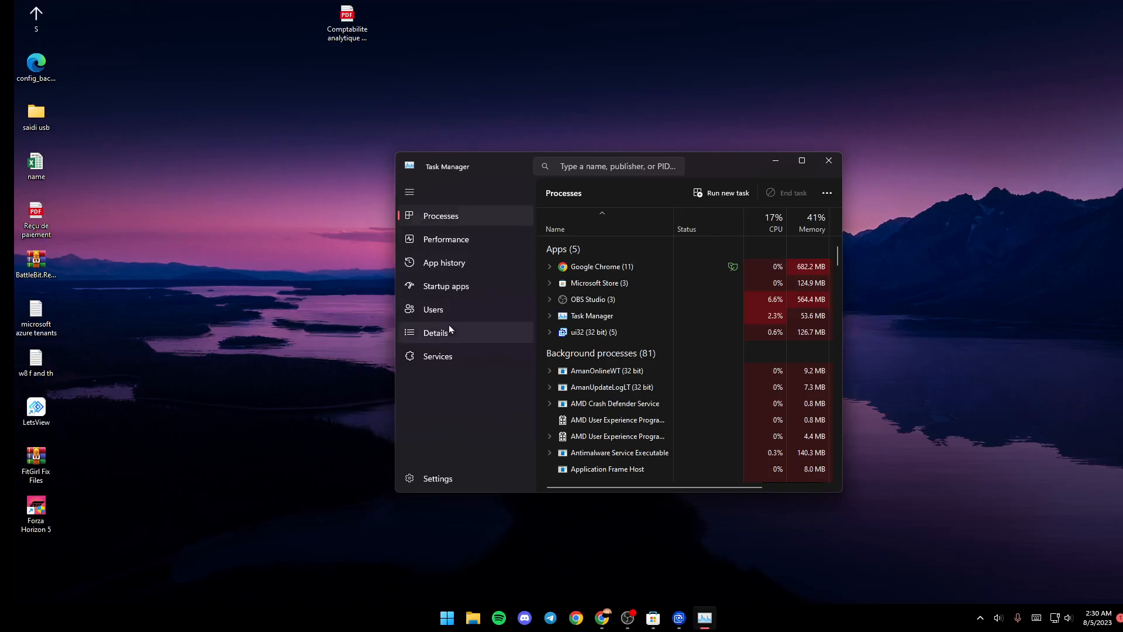
{"action": "left_click", "coordinate": [435, 332]}
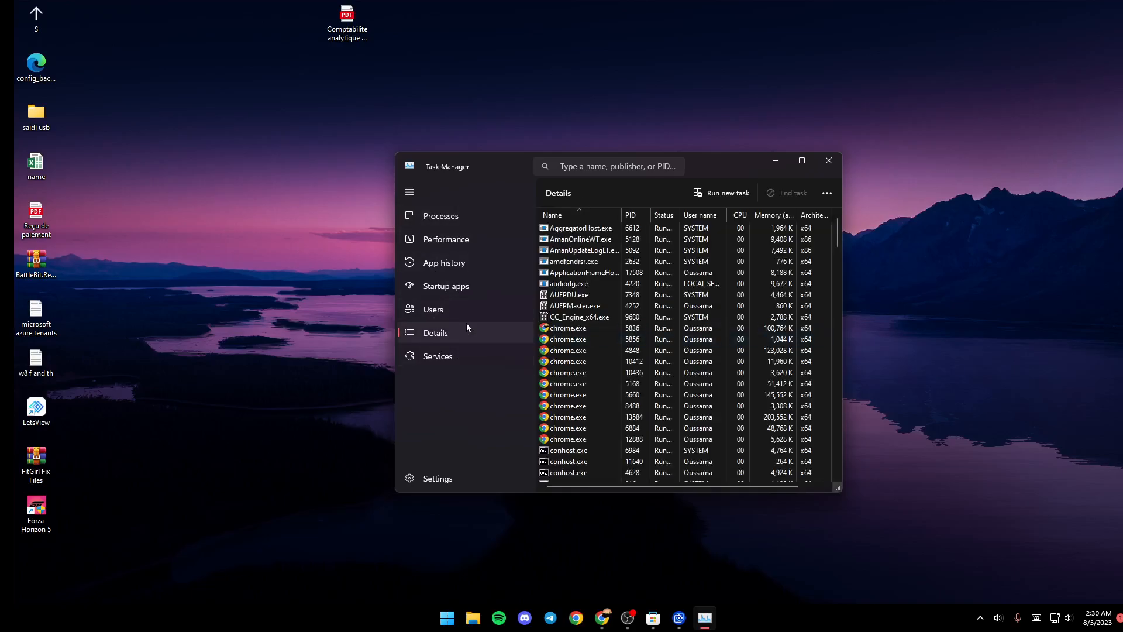
{"action": "scroll", "scroll_direction": "down", "scroll_amount": 3}
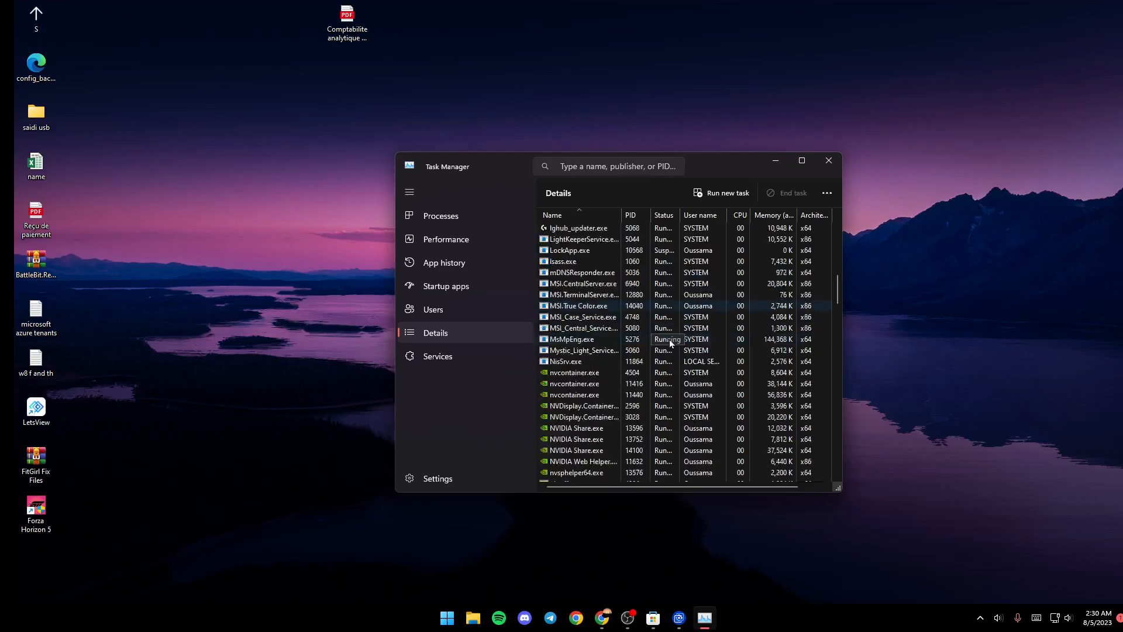
{"action": "scroll", "scroll_direction": "down", "scroll_amount": 3}
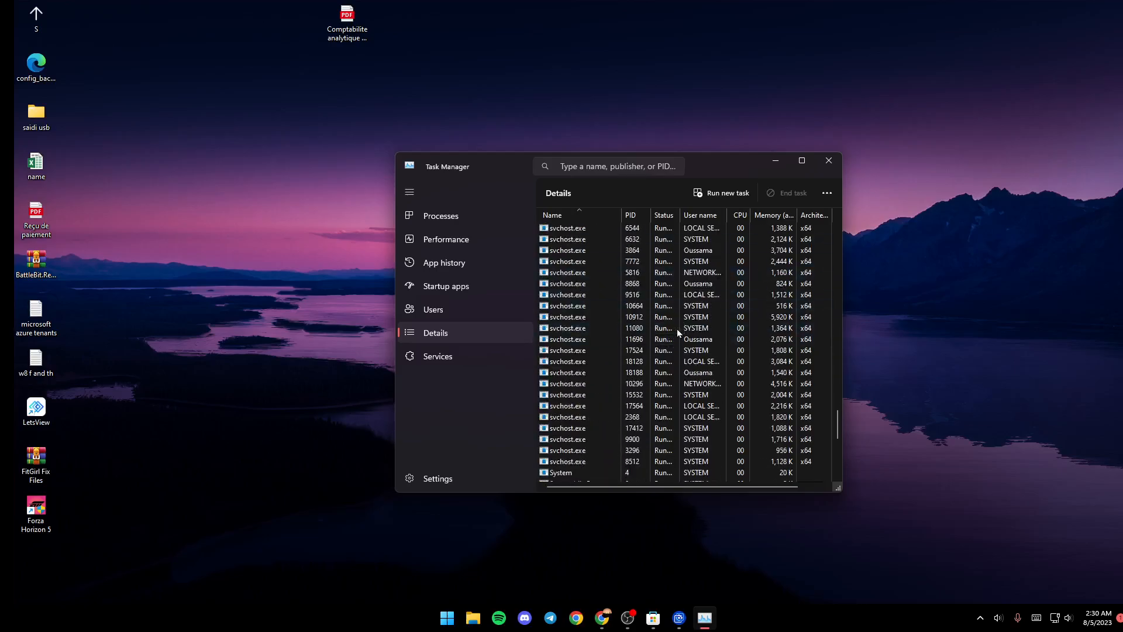
{"action": "scroll", "scroll_direction": "down", "scroll_amount": 3}
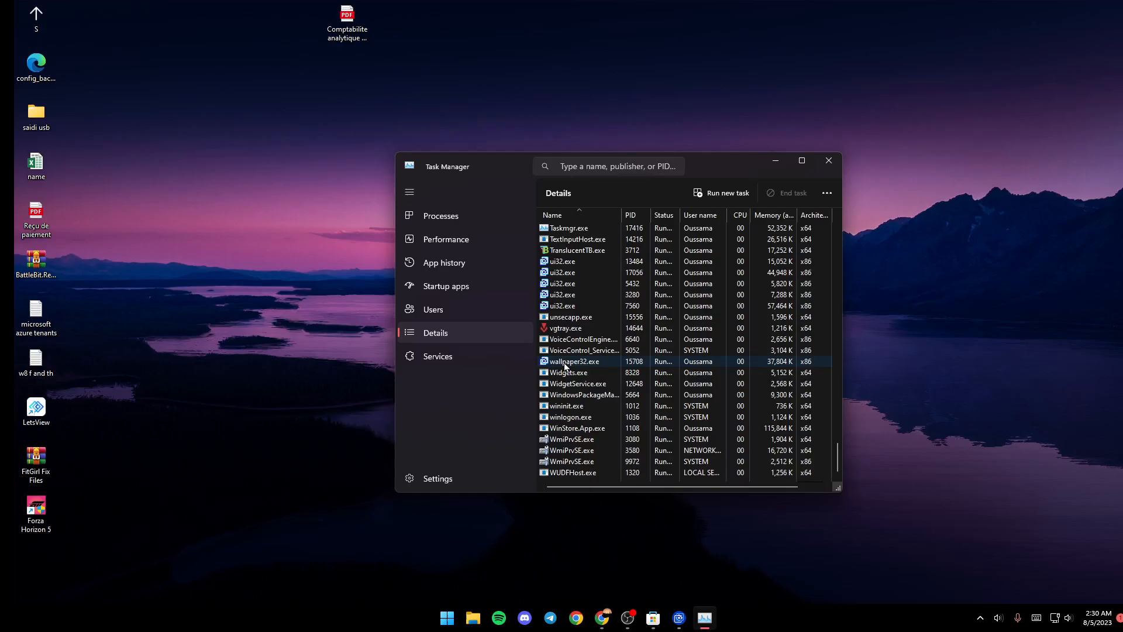
{"action": "right_click", "coordinate": [572, 361]}
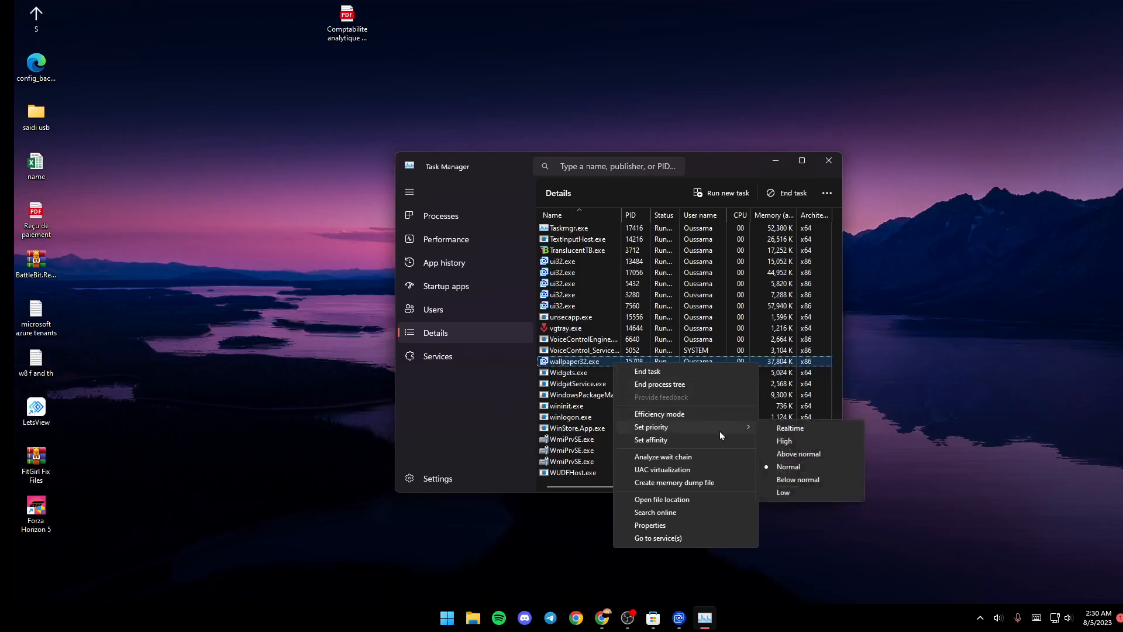
{"action": "mouse_move", "coordinate": [798, 454]}
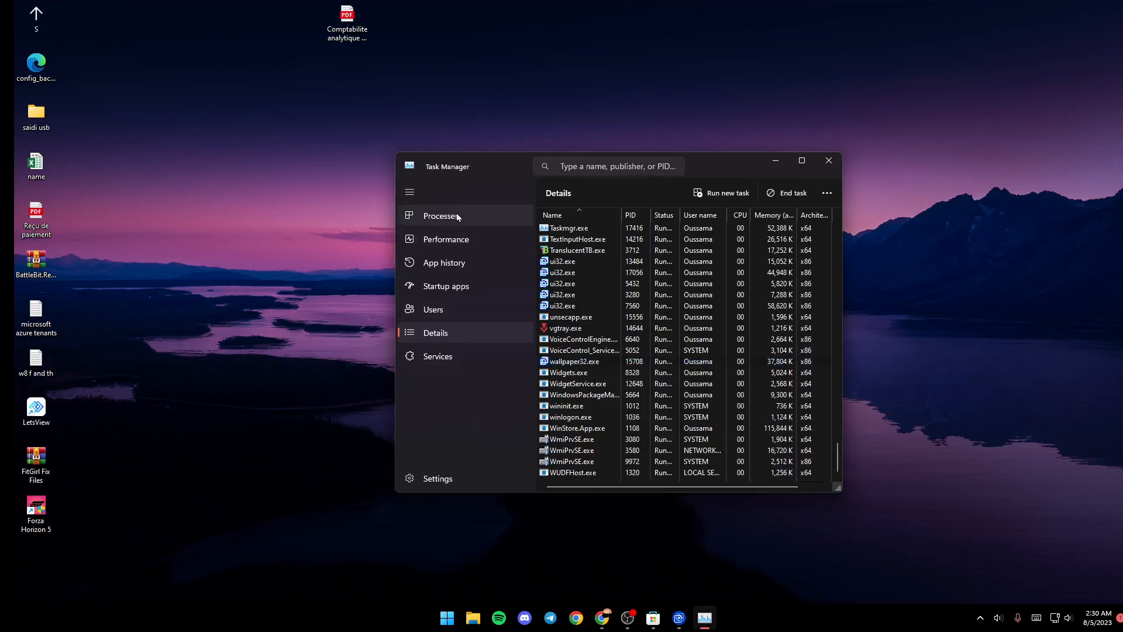
{"action": "left_click", "coordinate": [440, 216]}
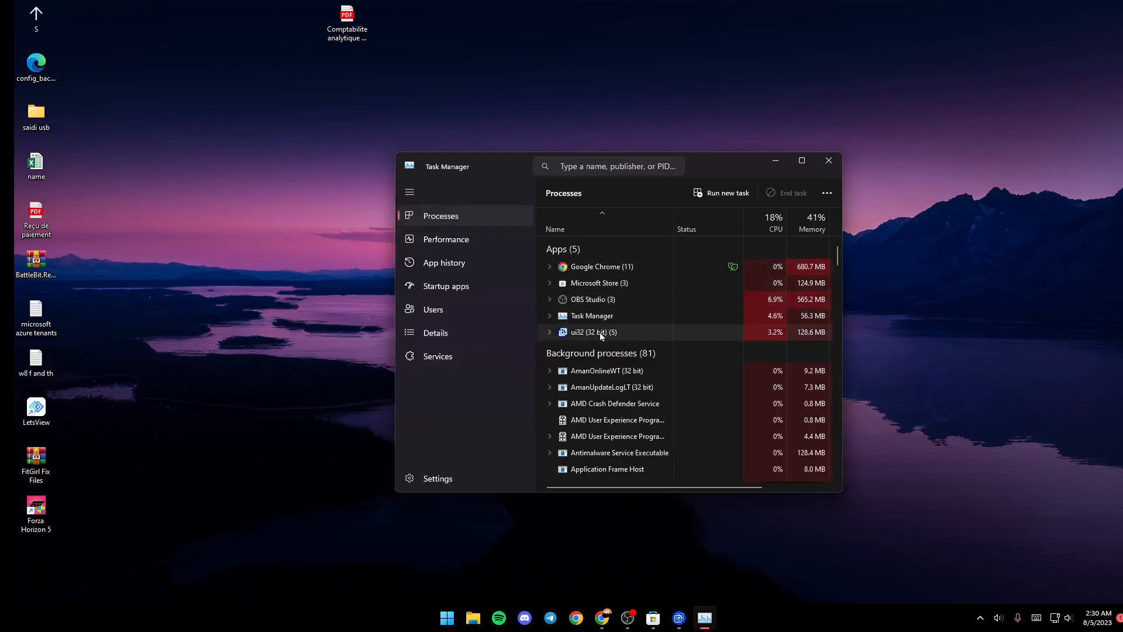
End the ui32 (32 bit) task and open the %temp% folder from Run.
{"action": "right_click", "coordinate": [593, 332]}
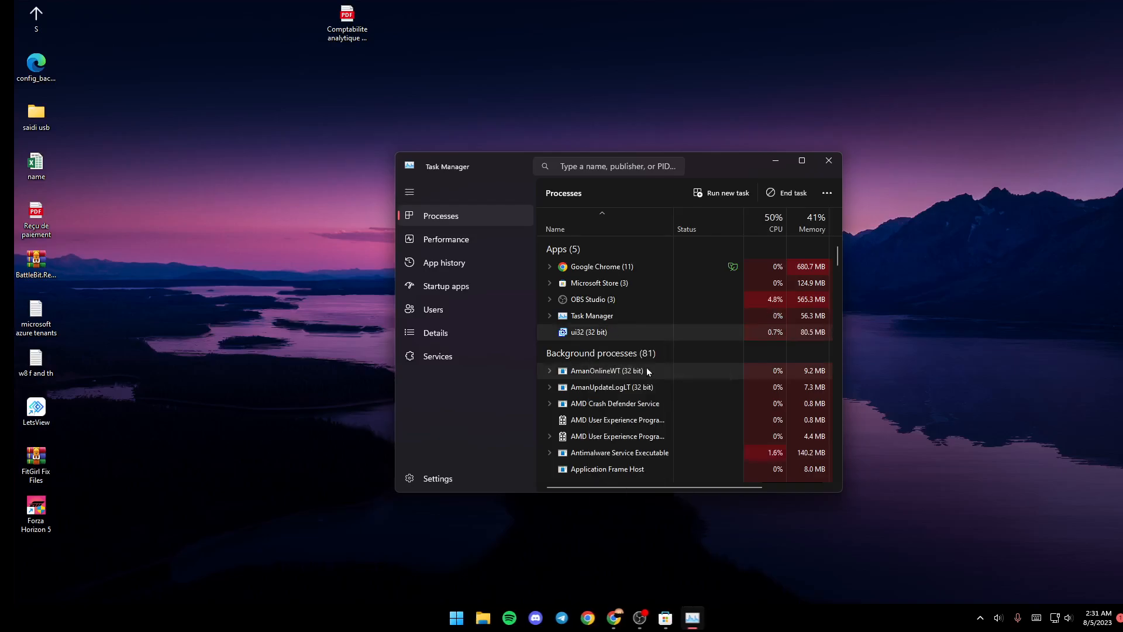
{"action": "left_click", "coordinate": [829, 160]}
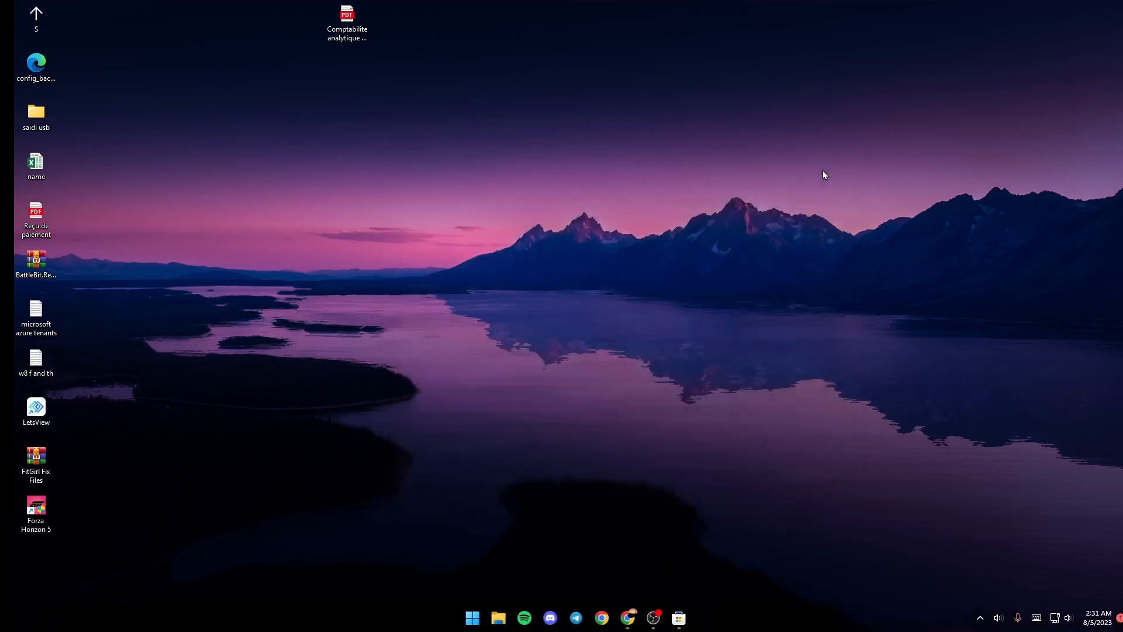
{"action": "mouse_move", "coordinate": [815, 387]}
{"action": "type", "text": "%temp%"}
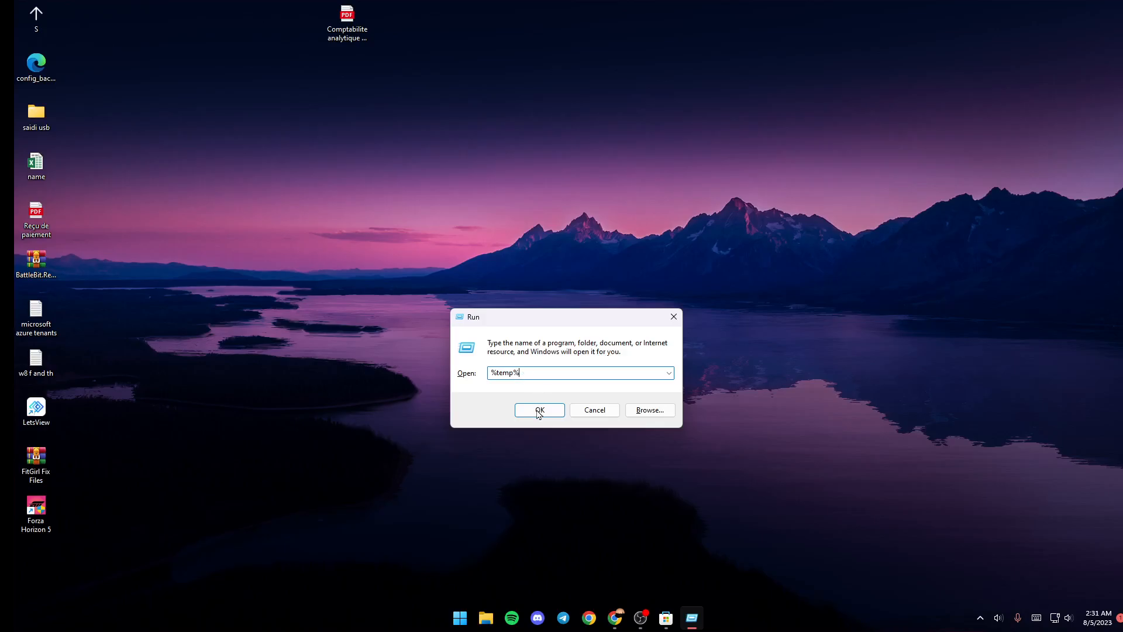
{"action": "left_click", "coordinate": [539, 409]}
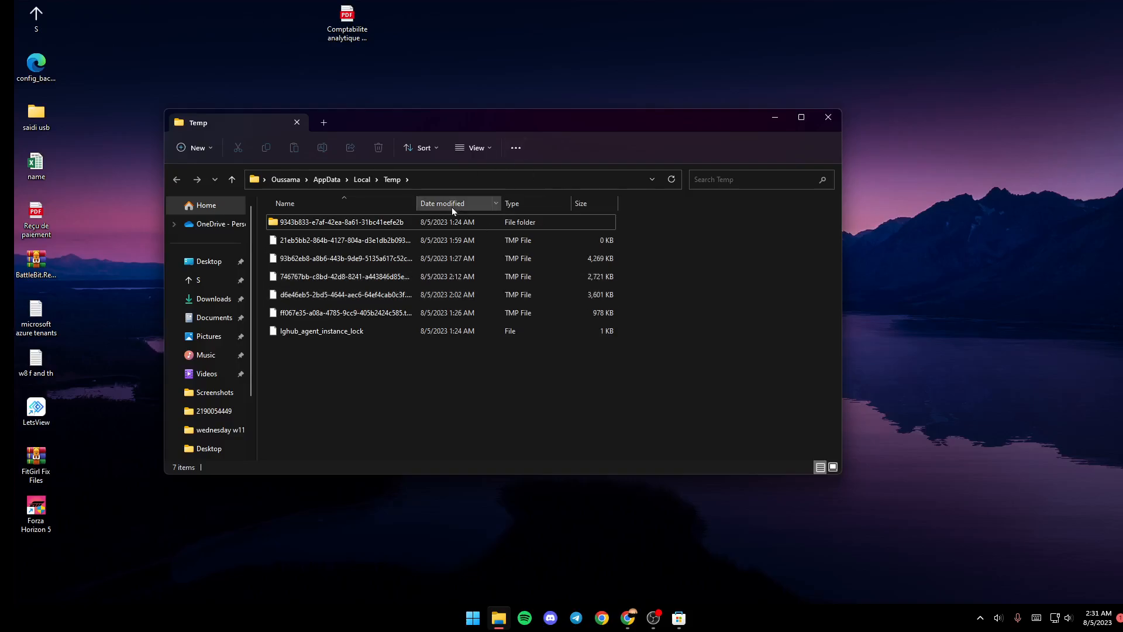
{"action": "mouse_move", "coordinate": [461, 186]}
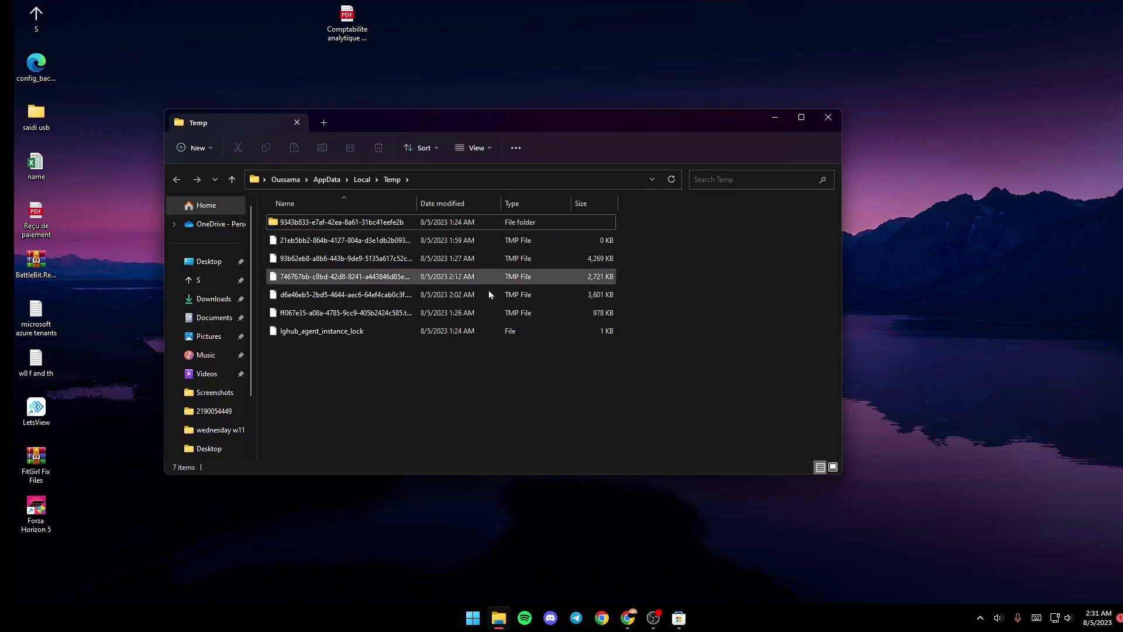
{"action": "mouse_move", "coordinate": [458, 277]}
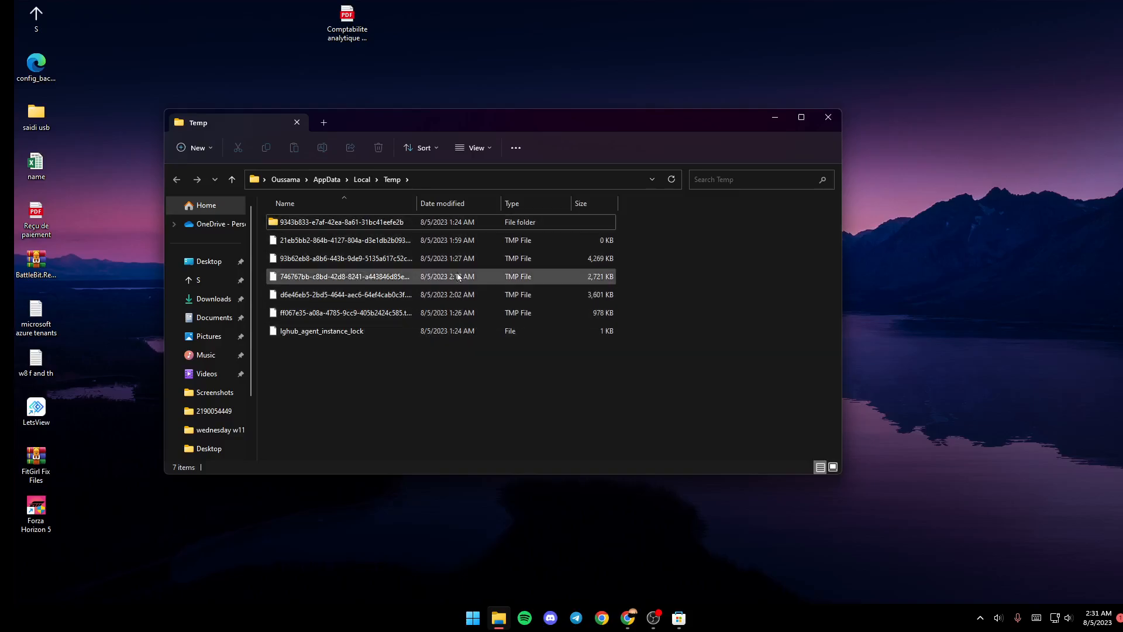
Delete all seven Temp items, skipping in-use files for all, then close the Temp window.
{"action": "left_click", "coordinate": [321, 330]}
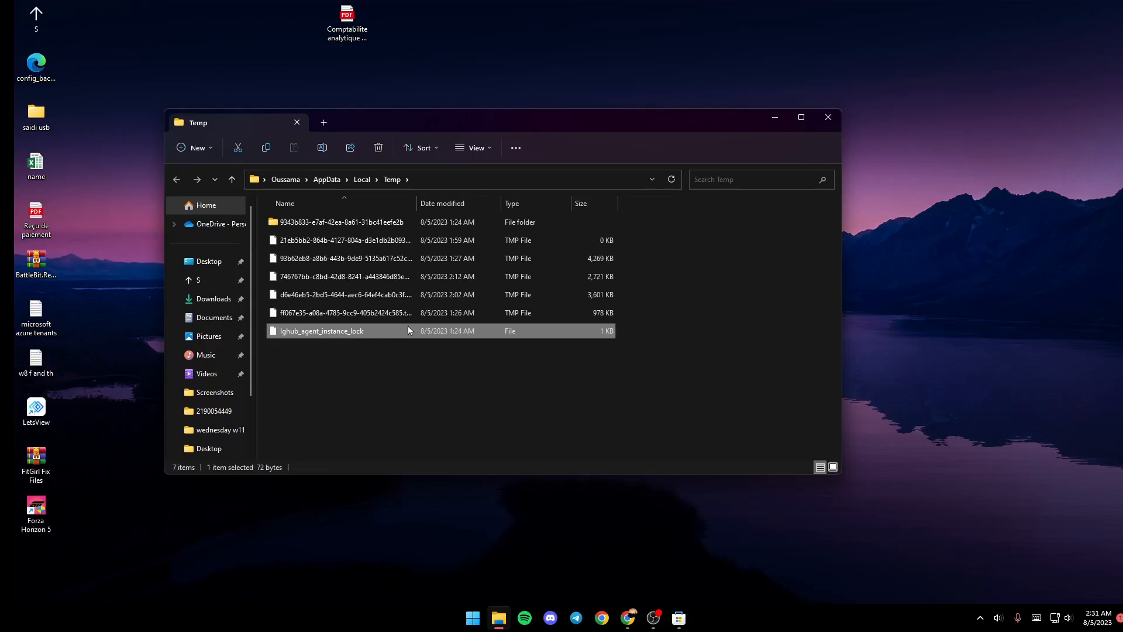
{"action": "left_click", "coordinate": [344, 294]}
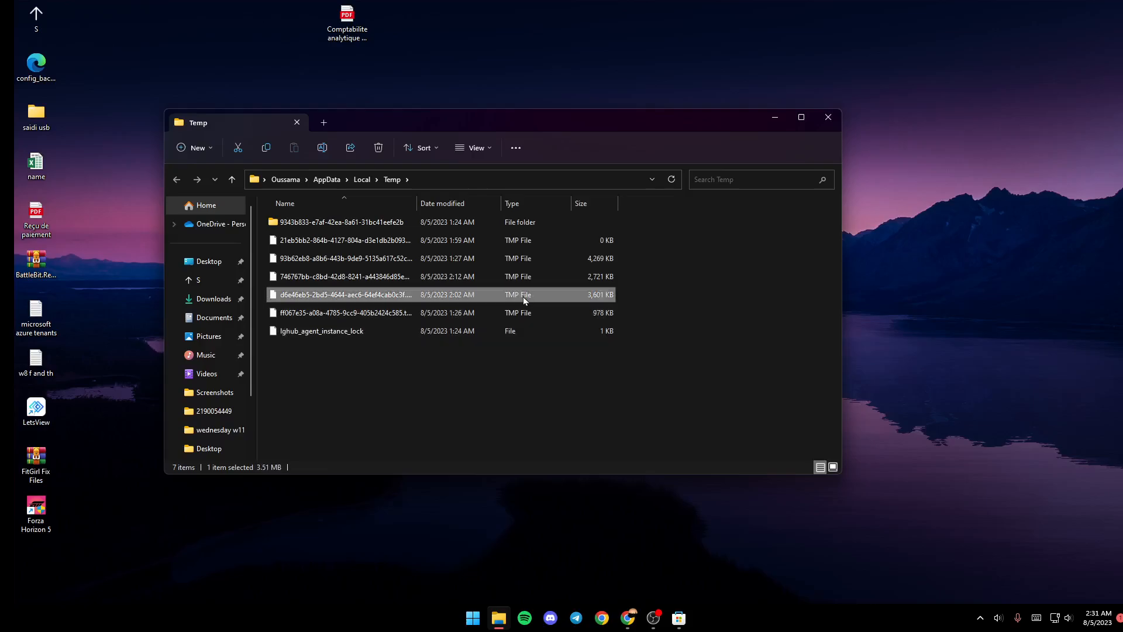
{"action": "key", "text": "ctrl+a"}
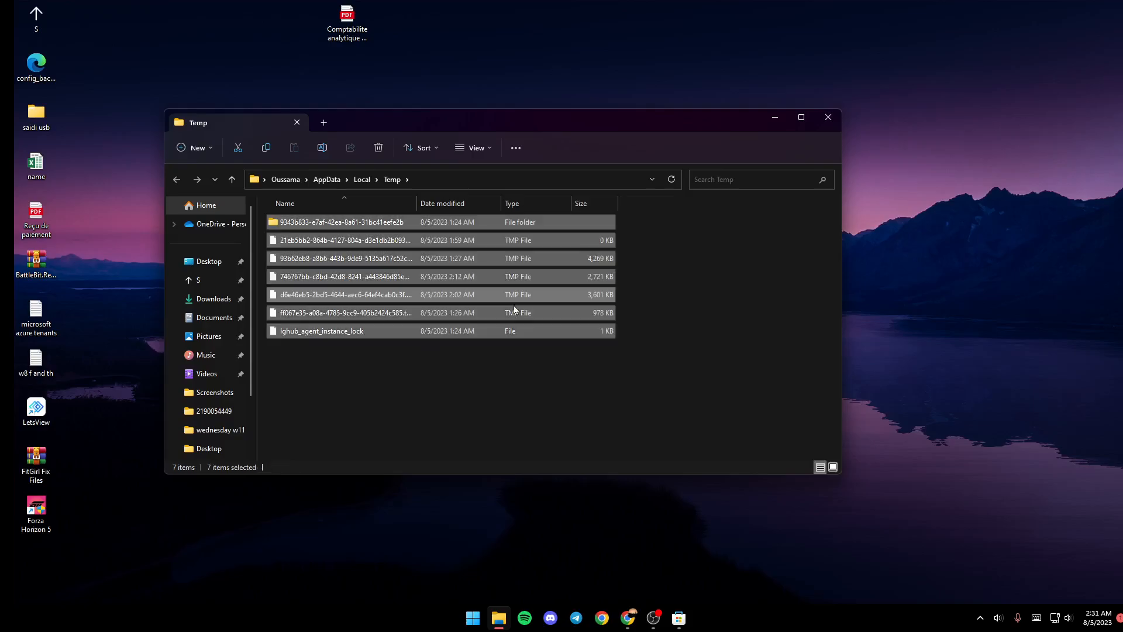
{"action": "right_click", "coordinate": [513, 330]}
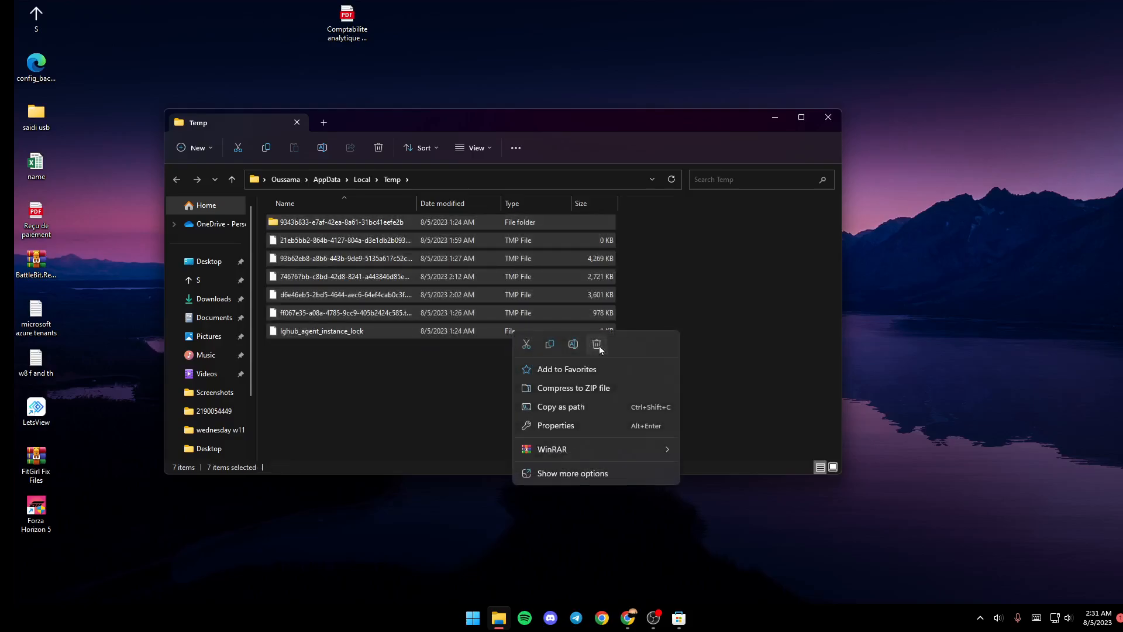
{"action": "left_click", "coordinate": [597, 345]}
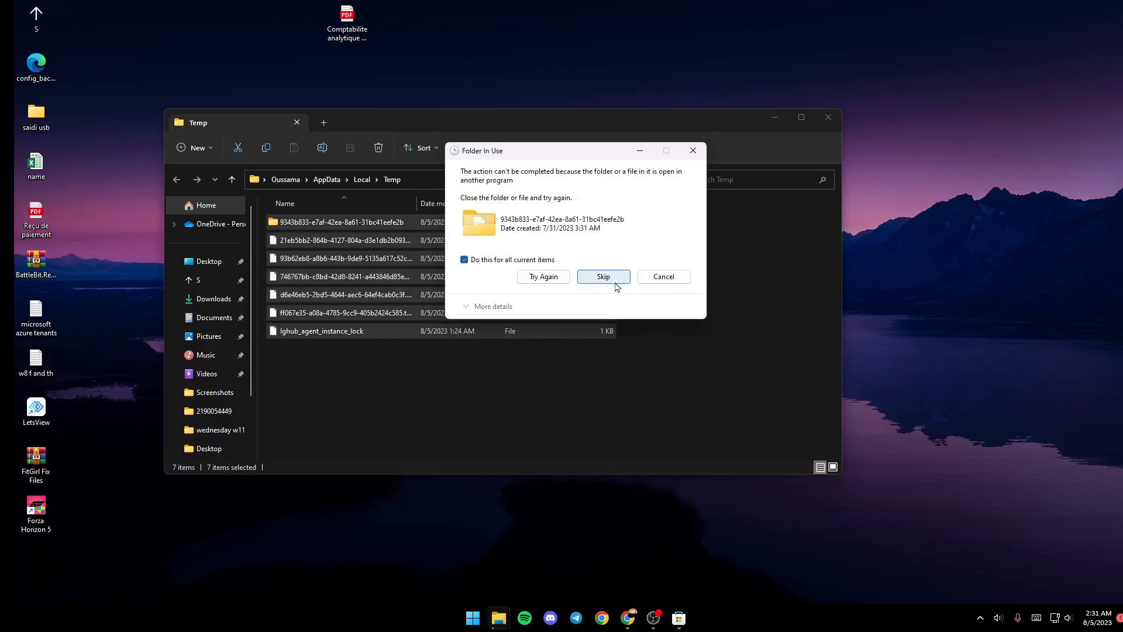
{"action": "left_click", "coordinate": [603, 277]}
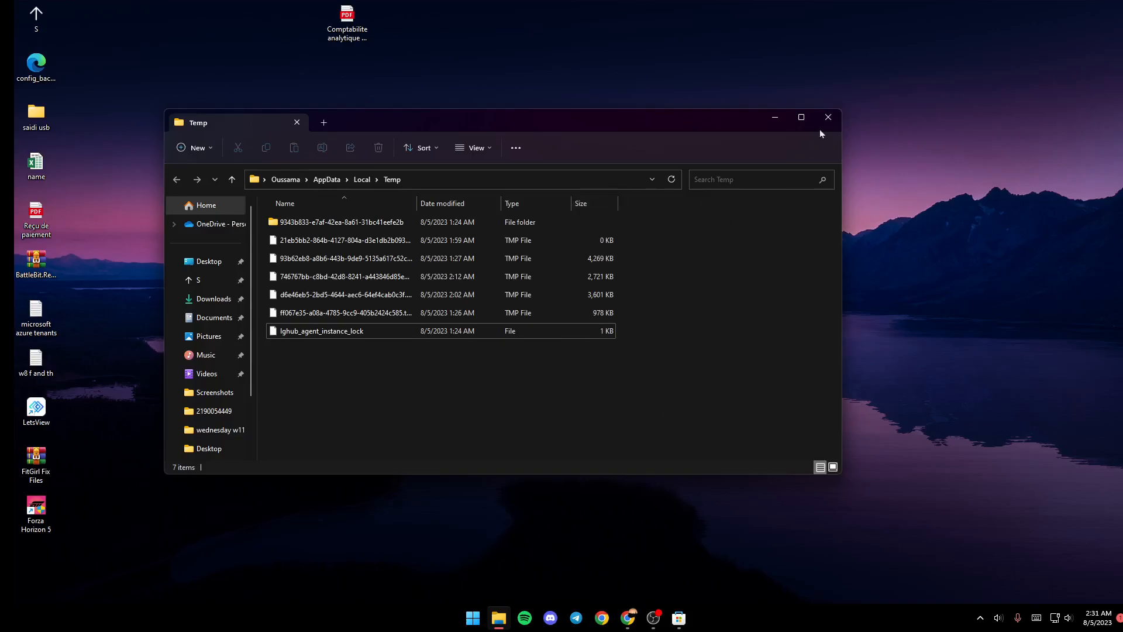
{"action": "left_click", "coordinate": [829, 117]}
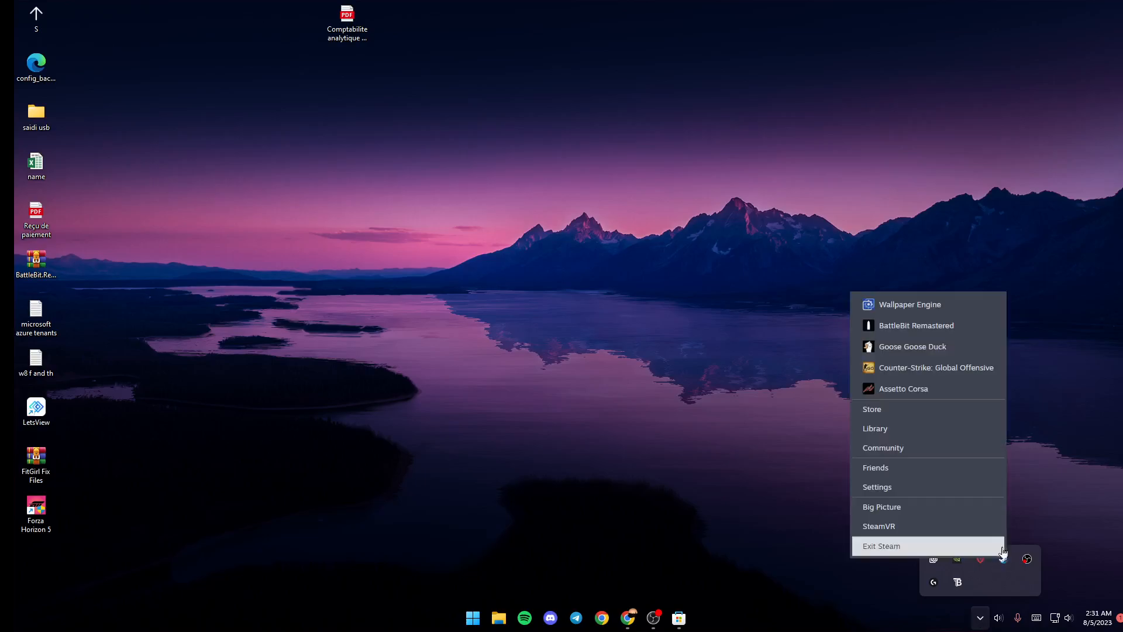
Launch Wallpaper Engine from the Steam library via the tray icon.
{"action": "left_click", "coordinate": [875, 428]}
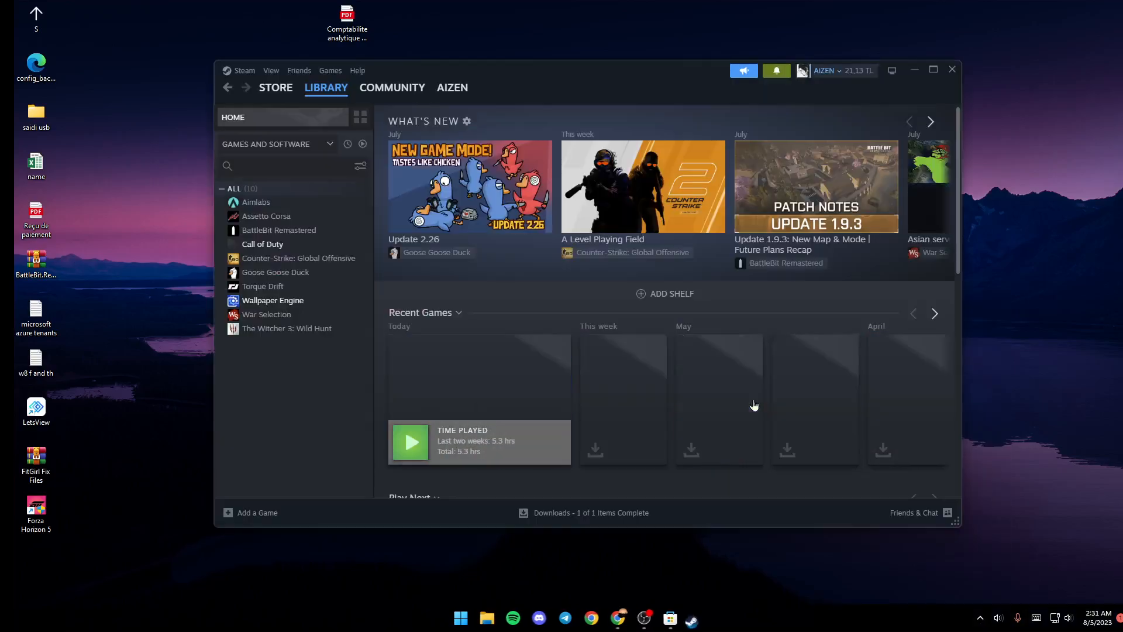
{"action": "left_click", "coordinate": [272, 301]}
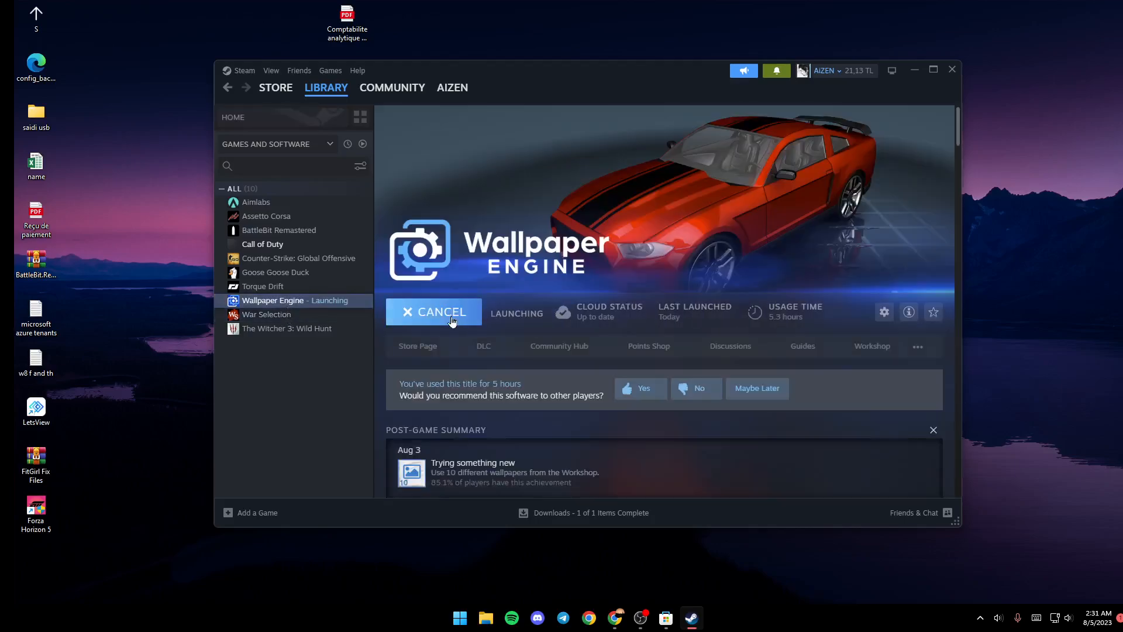